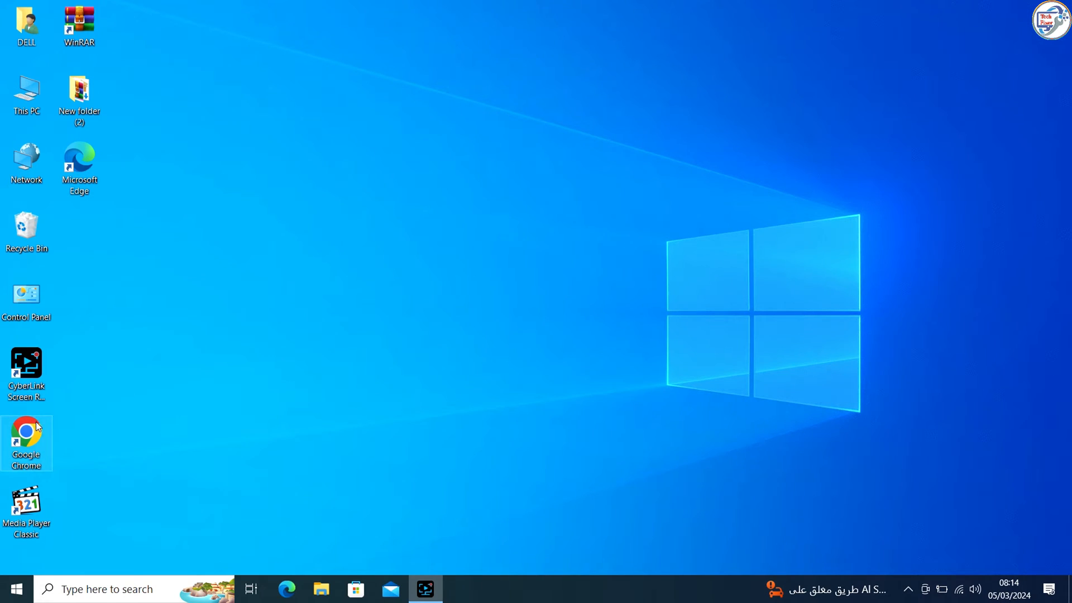
mouse_move(31, 431)
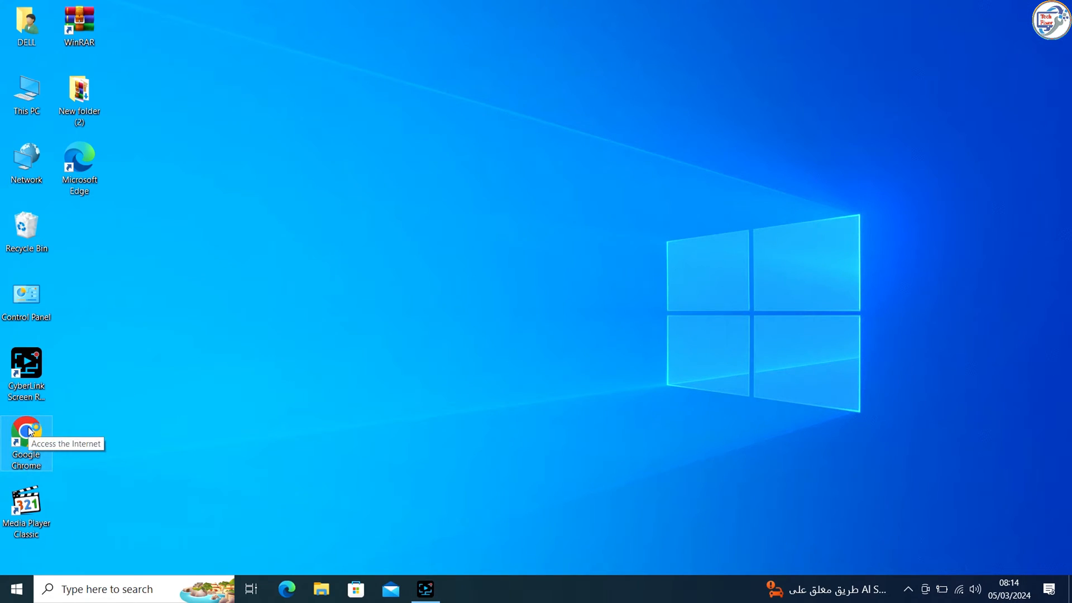
Step: Launch Chrome and search Google for 'hp laserjet pro m402n driver download'
double_click(25, 438)
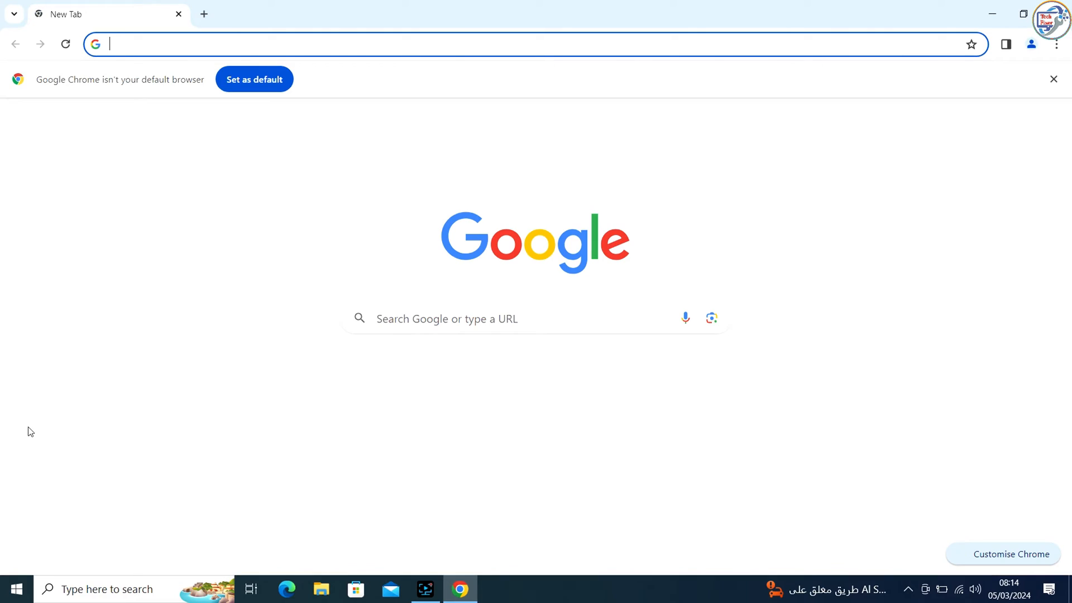
text(h)
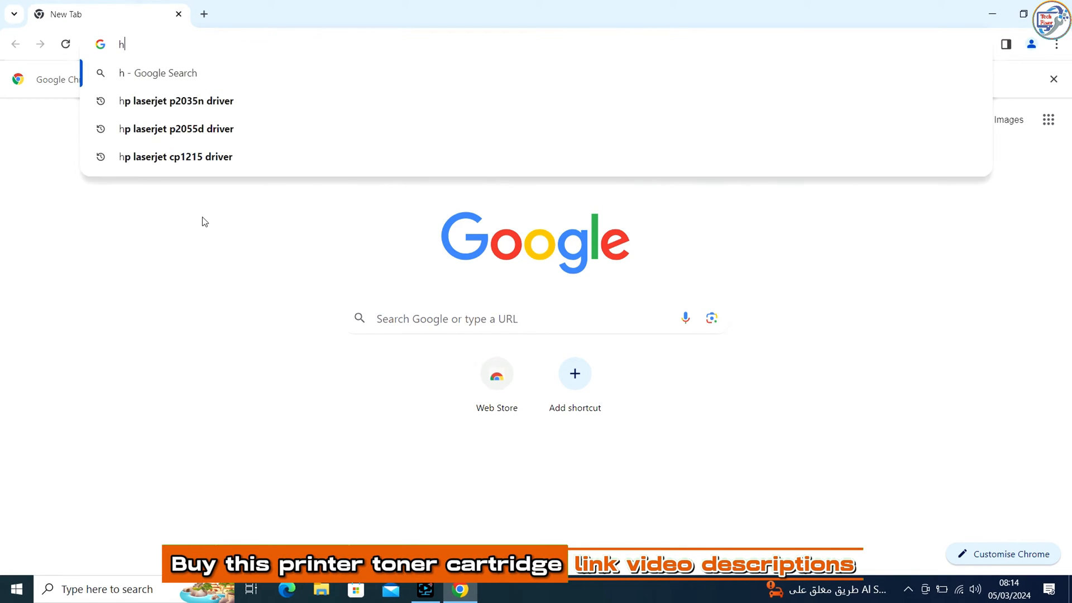
text(p laserjer p)
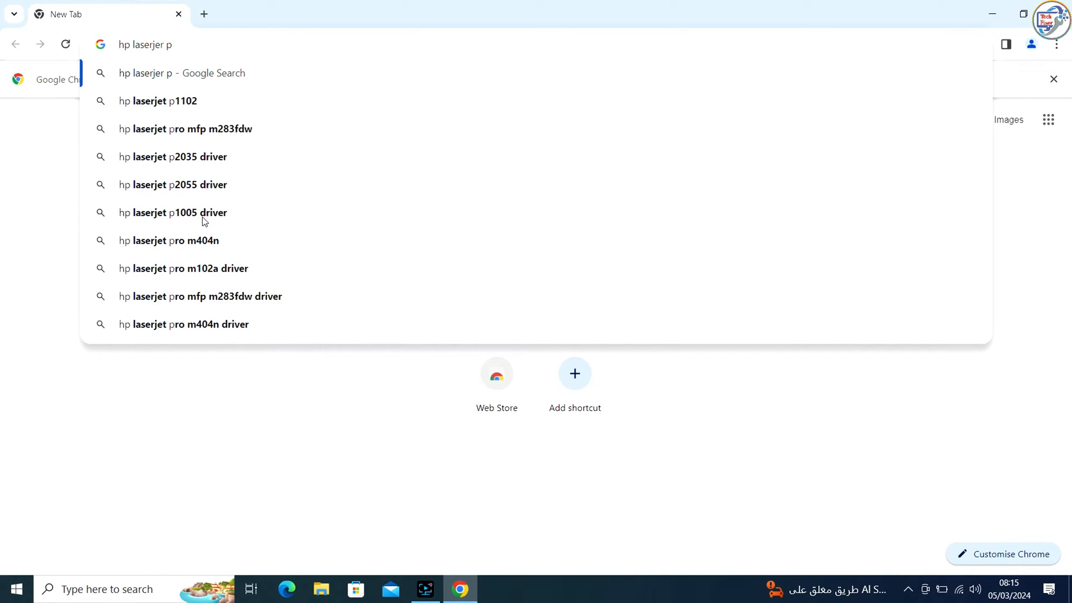
text(r)
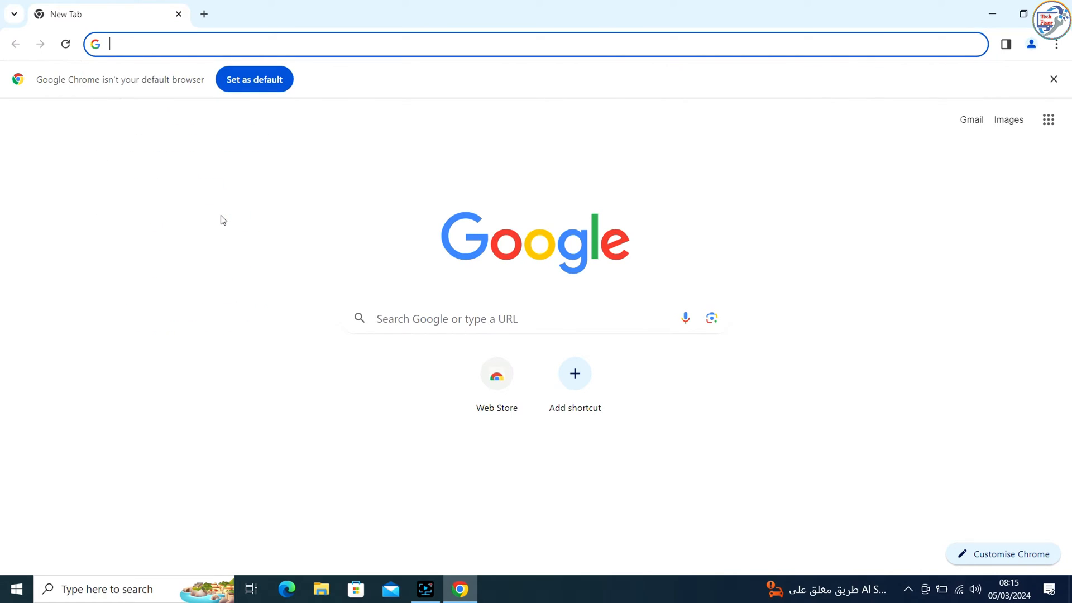
text(h)
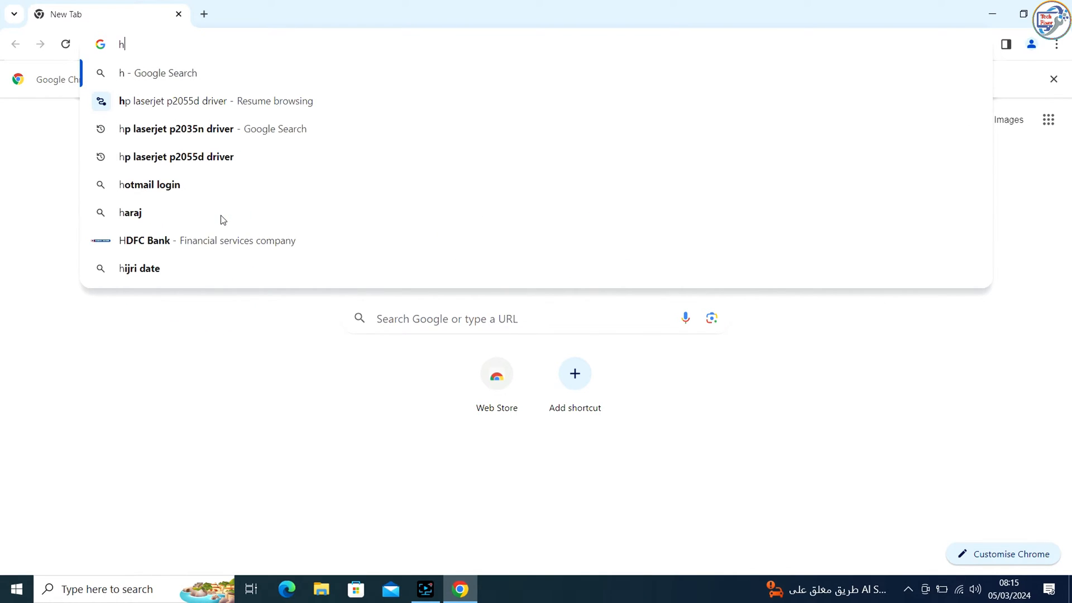
text(p laserjet)
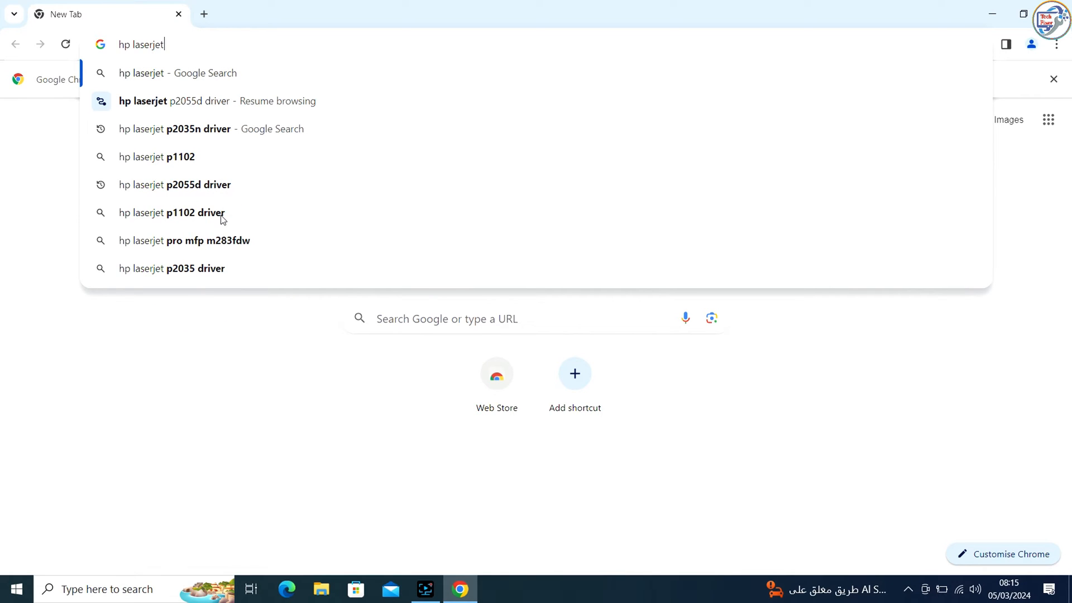
text(pro m402n drive)
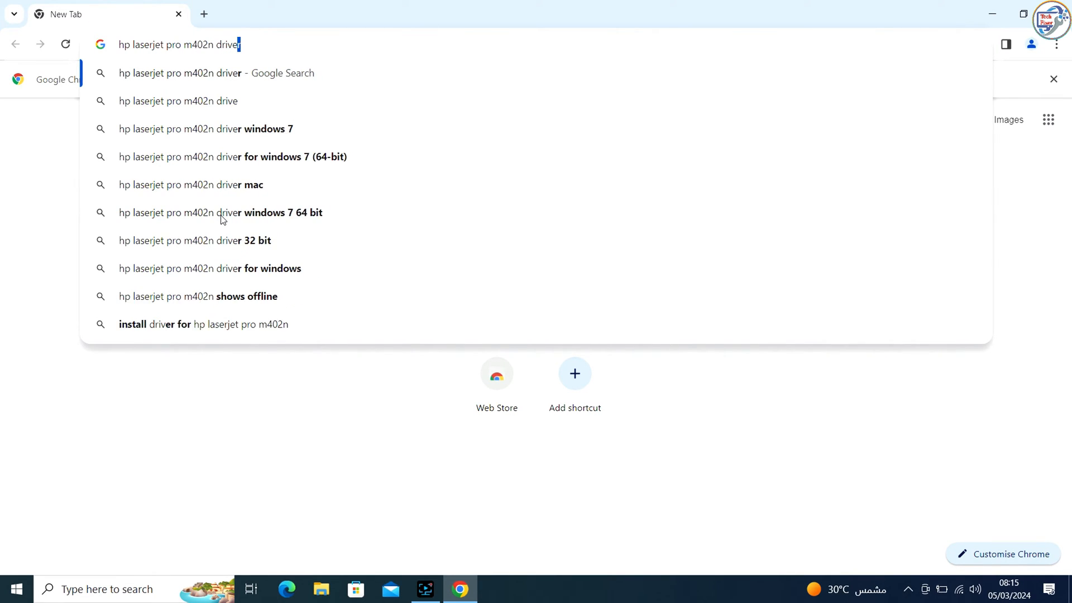
text(download)
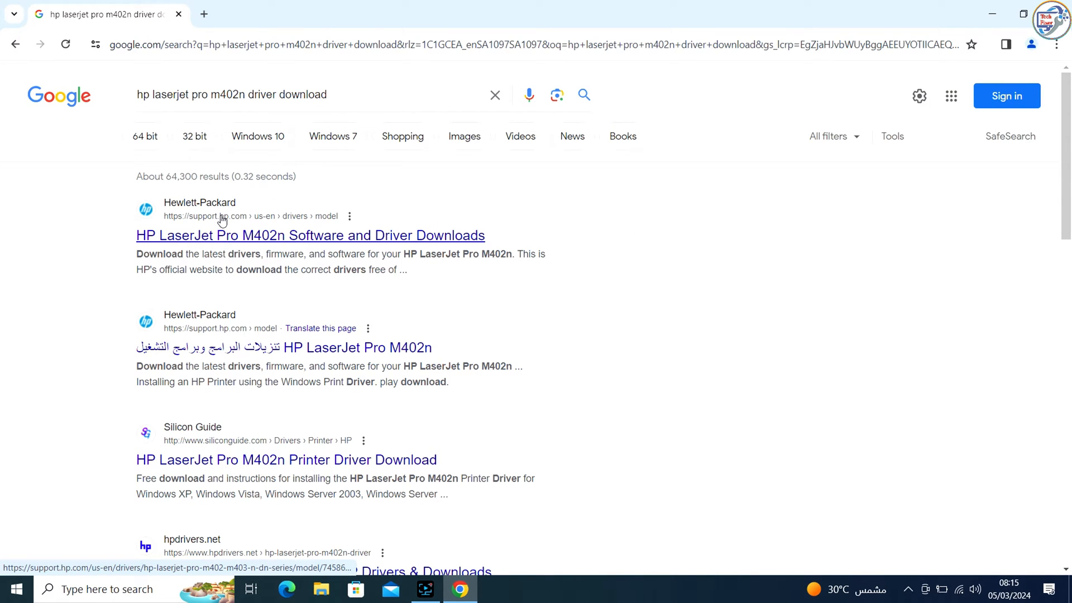
Step: From HP's M402n support page, download the recommended M402-M403 PCL6 V3 full solution under Basic Drivers
click(309, 236)
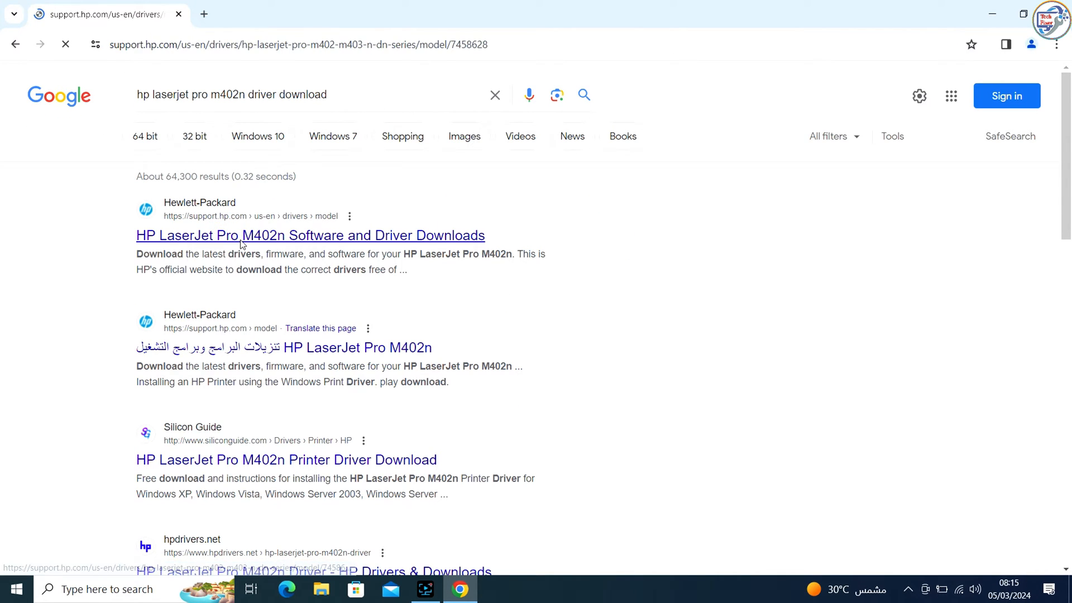
click(309, 235)
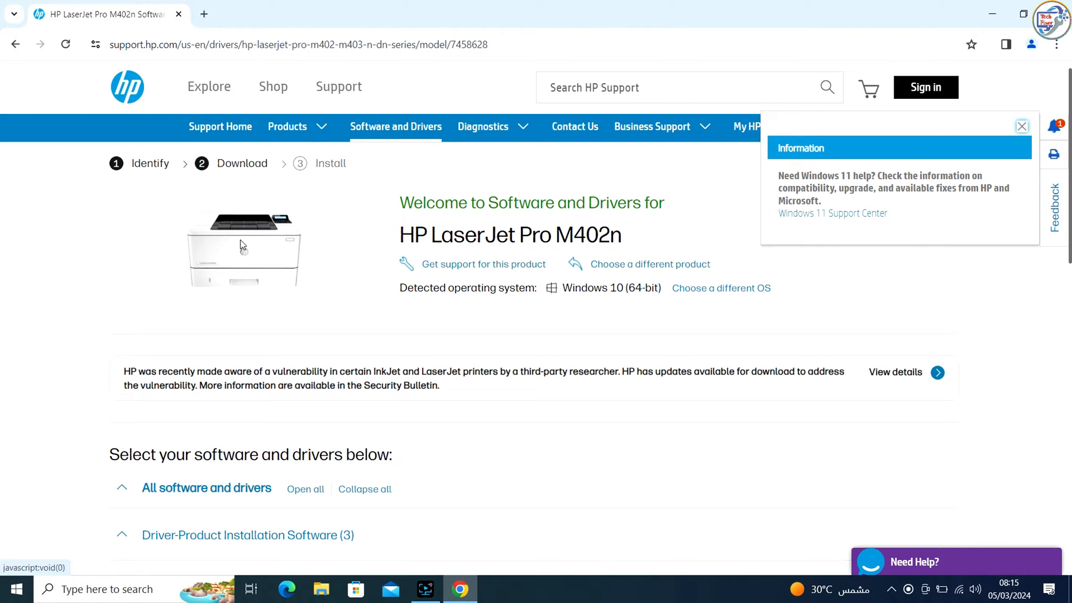
scroll(down, 3)
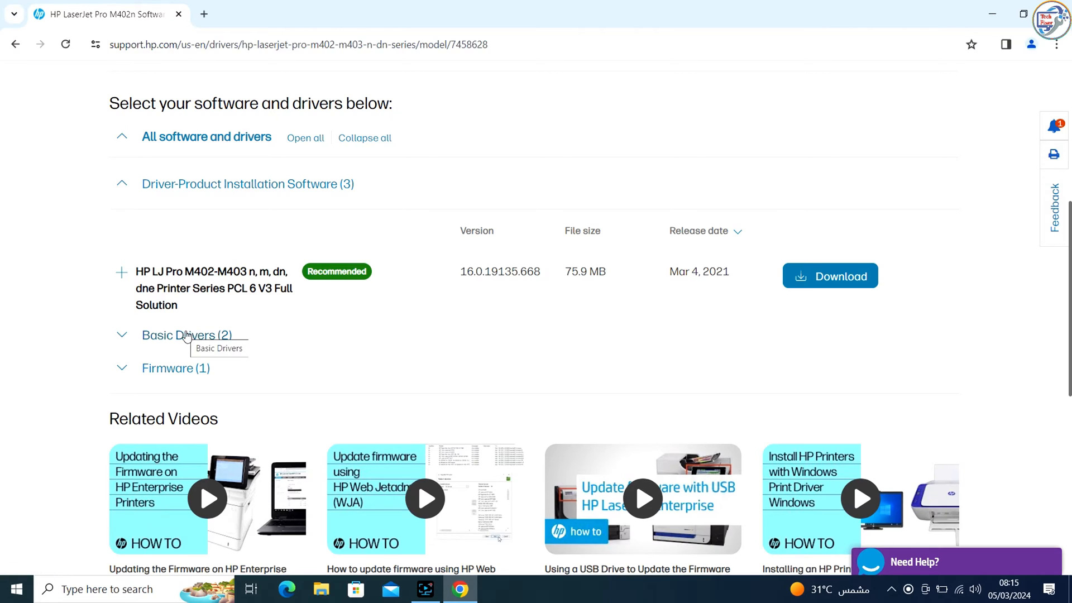
click(186, 335)
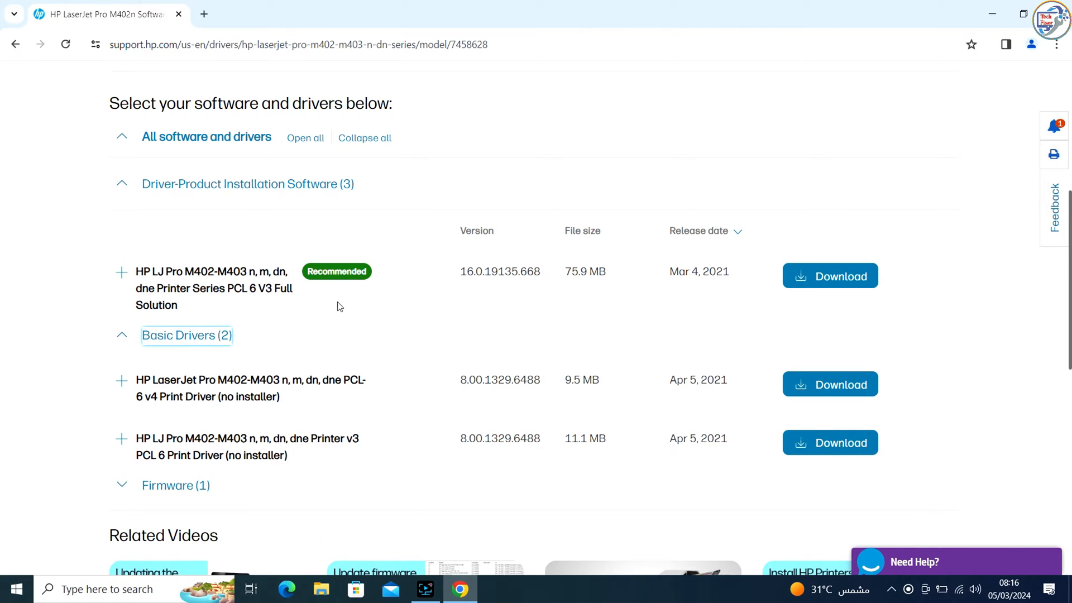
click(830, 275)
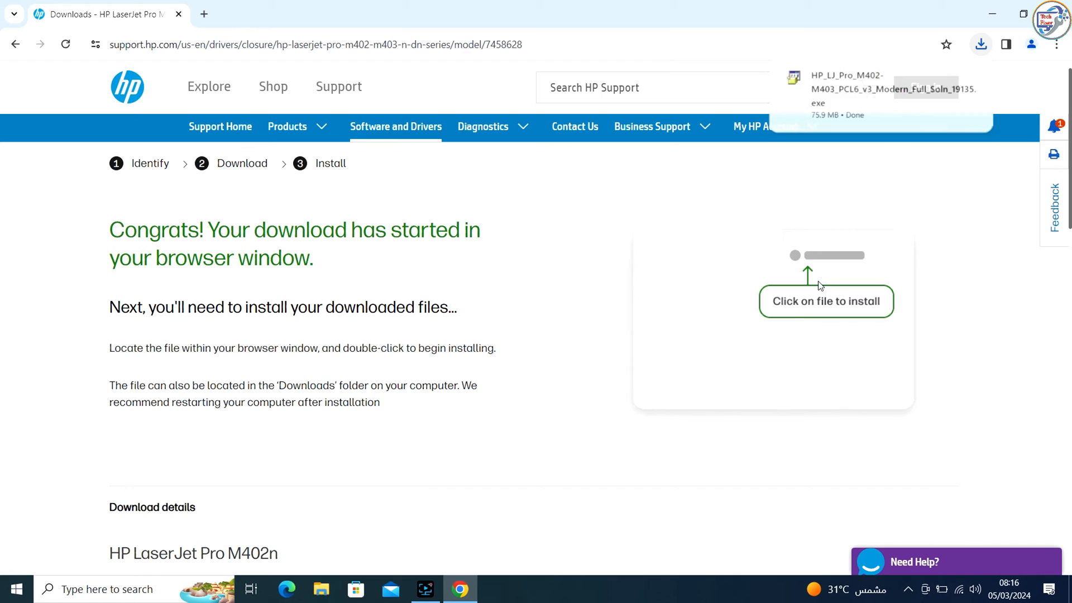
Step: Run the downloaded driver .exe so the HP installer reaches Software Selection
click(979, 44)
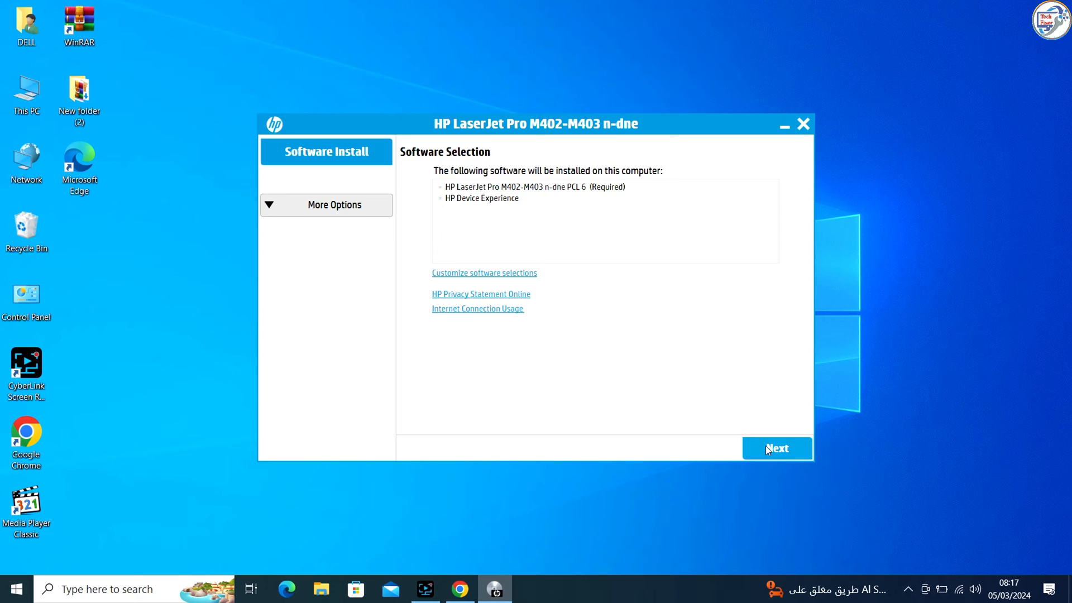
Step: Accept the installation agreements and advance the installer to Prepare to install
click(776, 448)
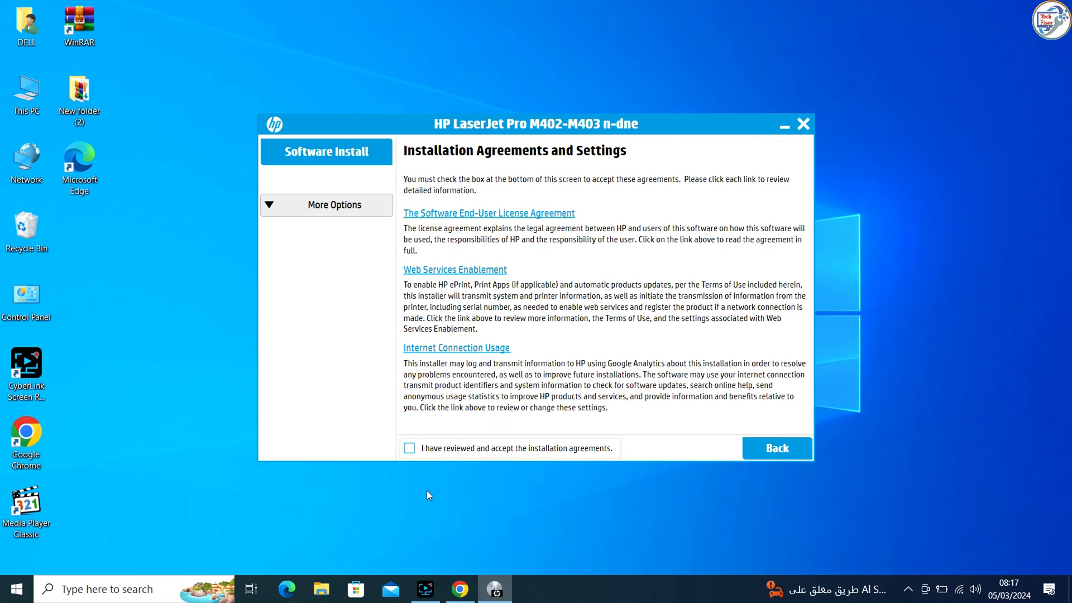
click(410, 448)
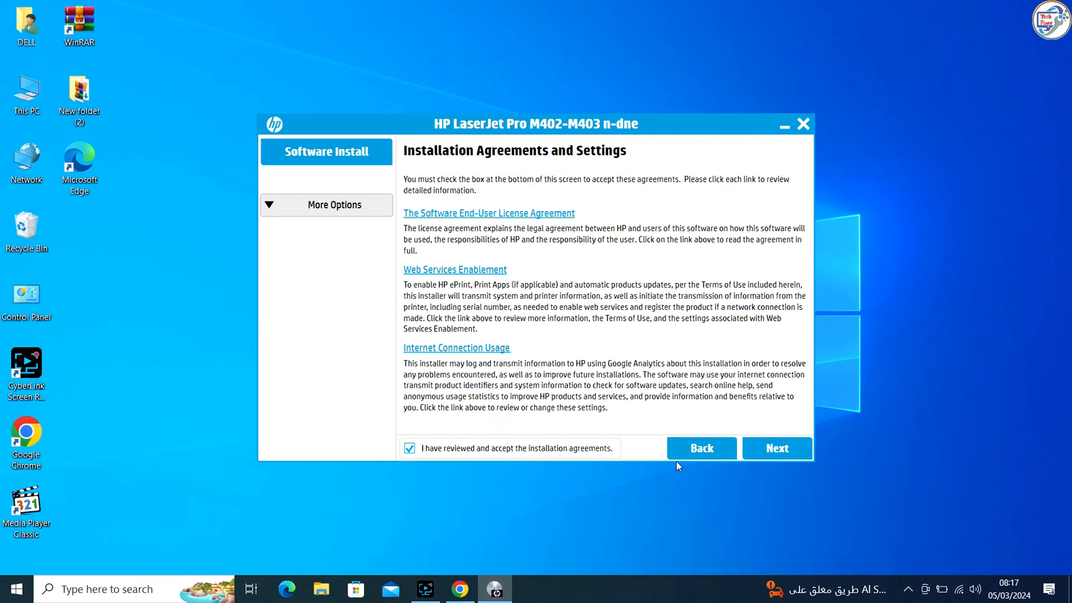
click(777, 449)
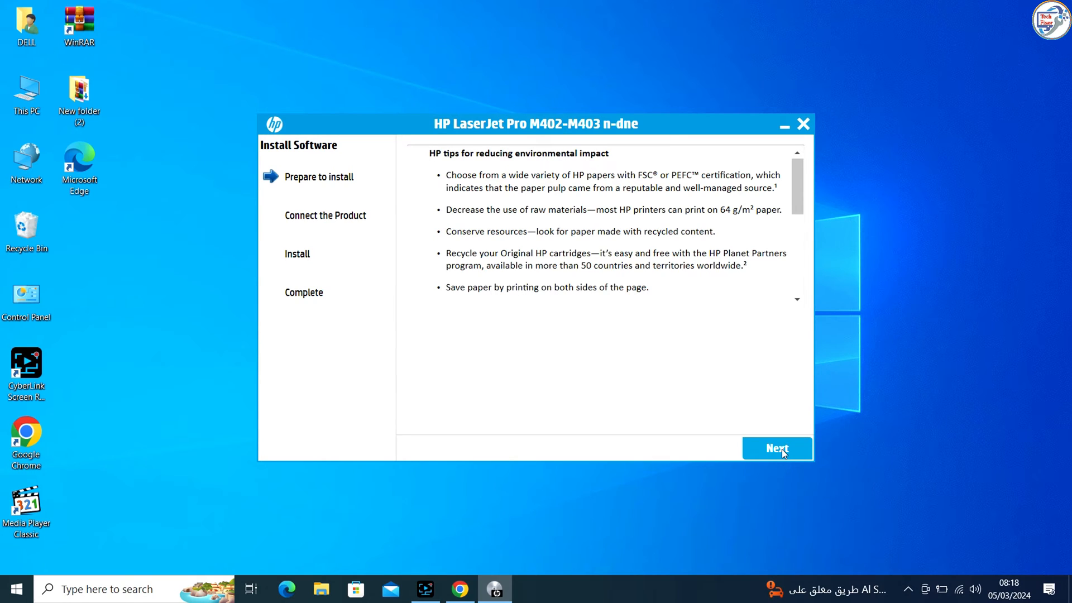
Step: Return to the connection choice and select 'Connect through a network' to search for the printer
click(777, 448)
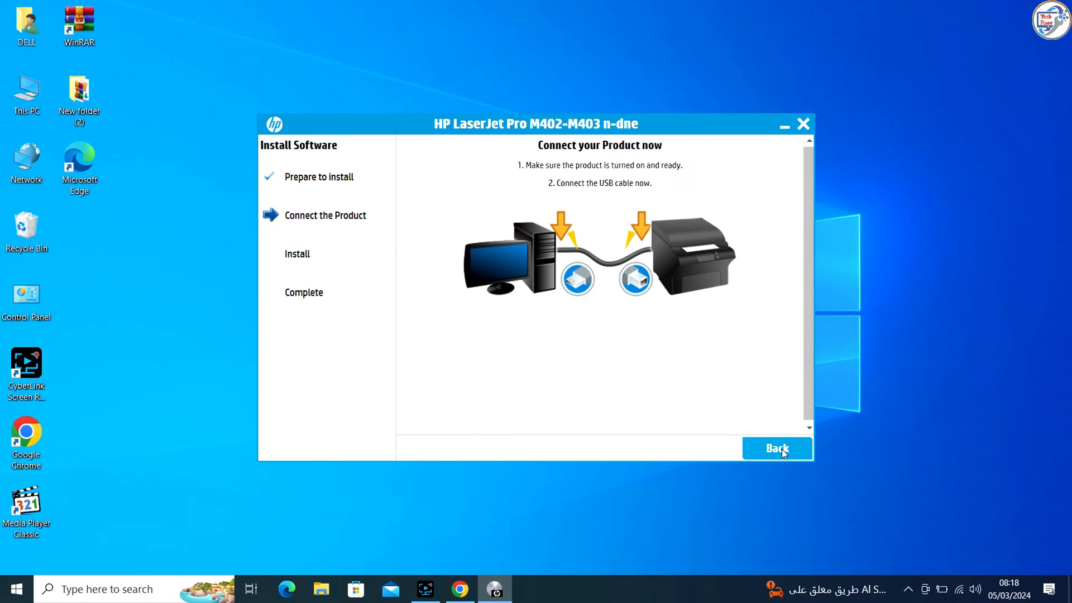
click(777, 447)
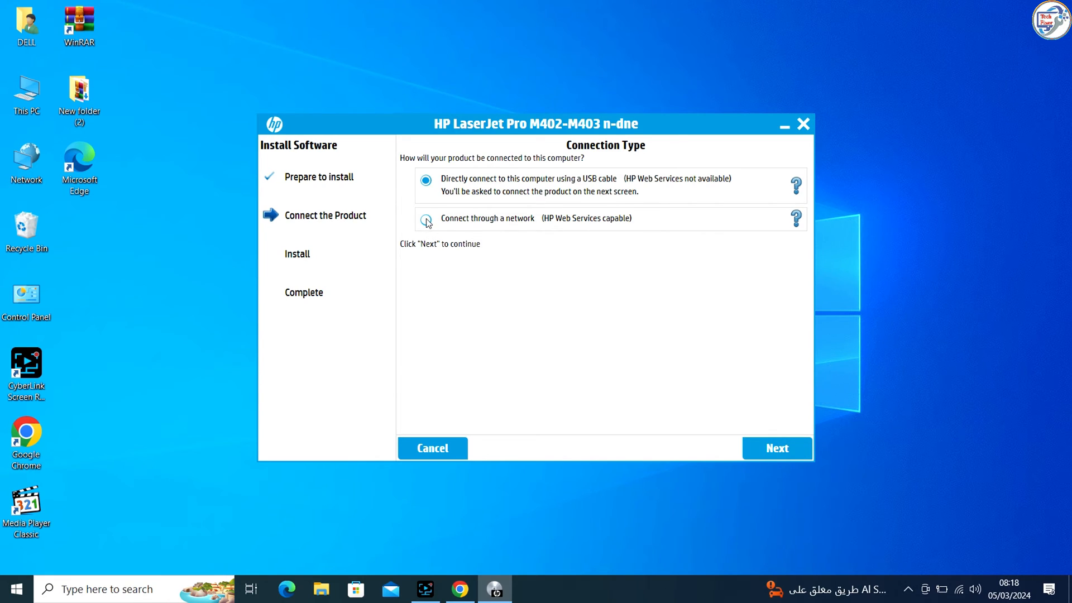
click(425, 217)
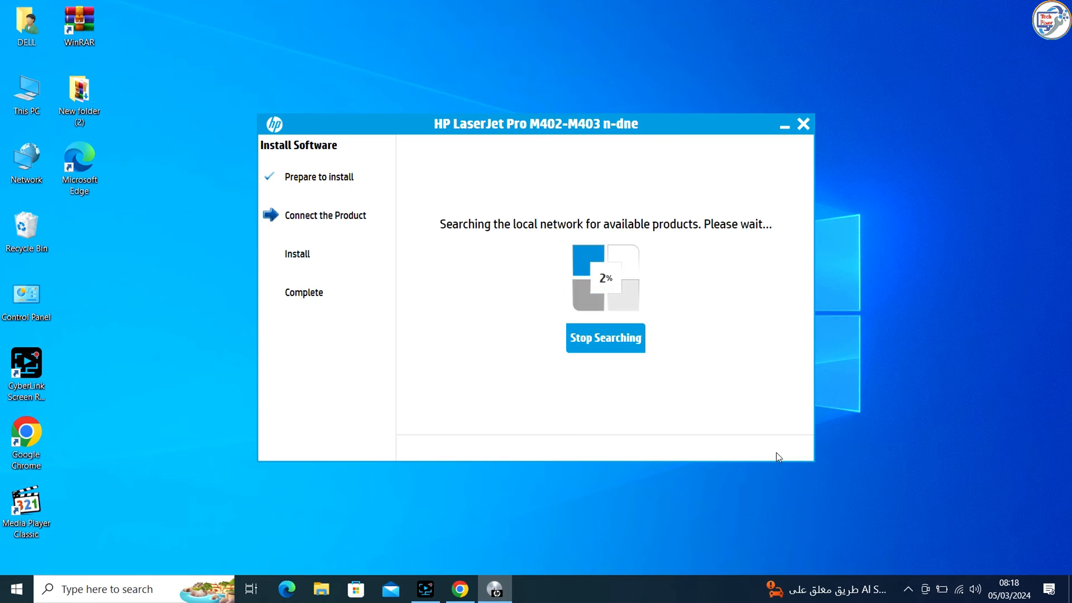
mouse_move(670, 322)
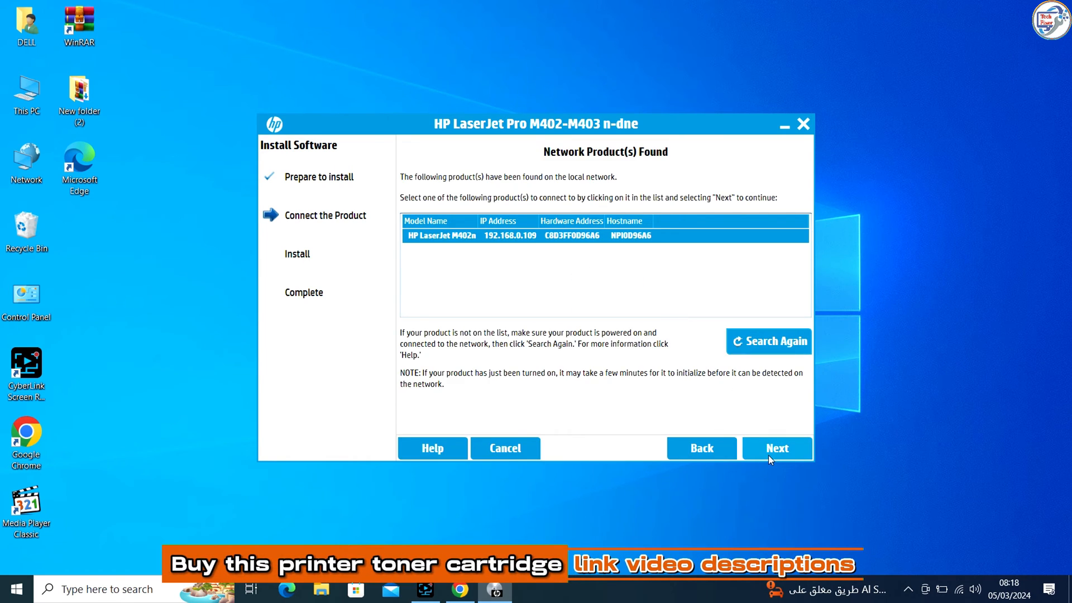
Step: Install the software for the found HP LaserJet M402n and finish the installer
click(777, 447)
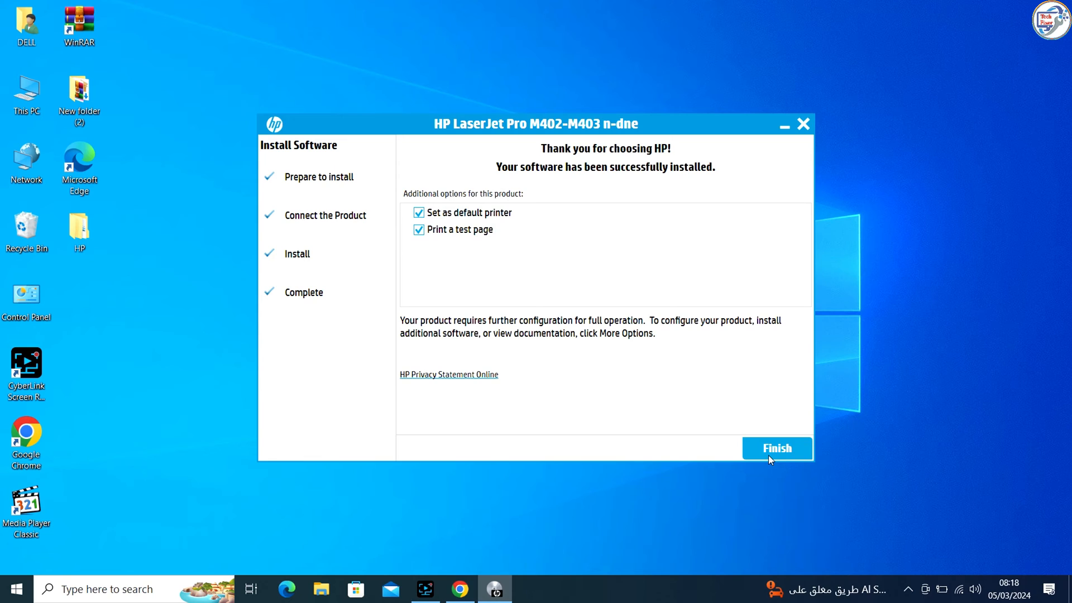
mouse_move(684, 211)
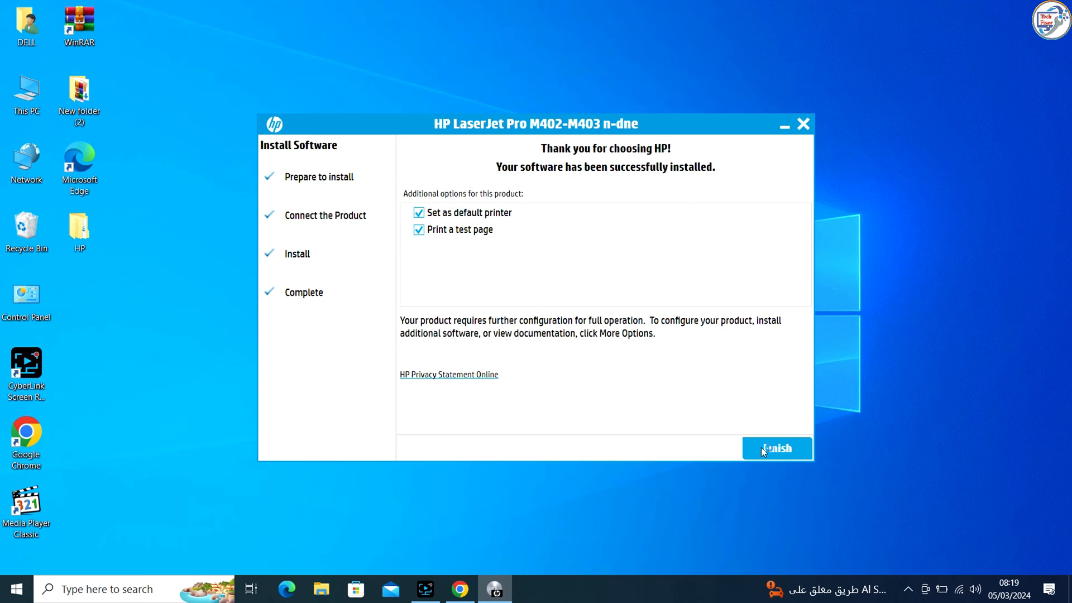
click(777, 449)
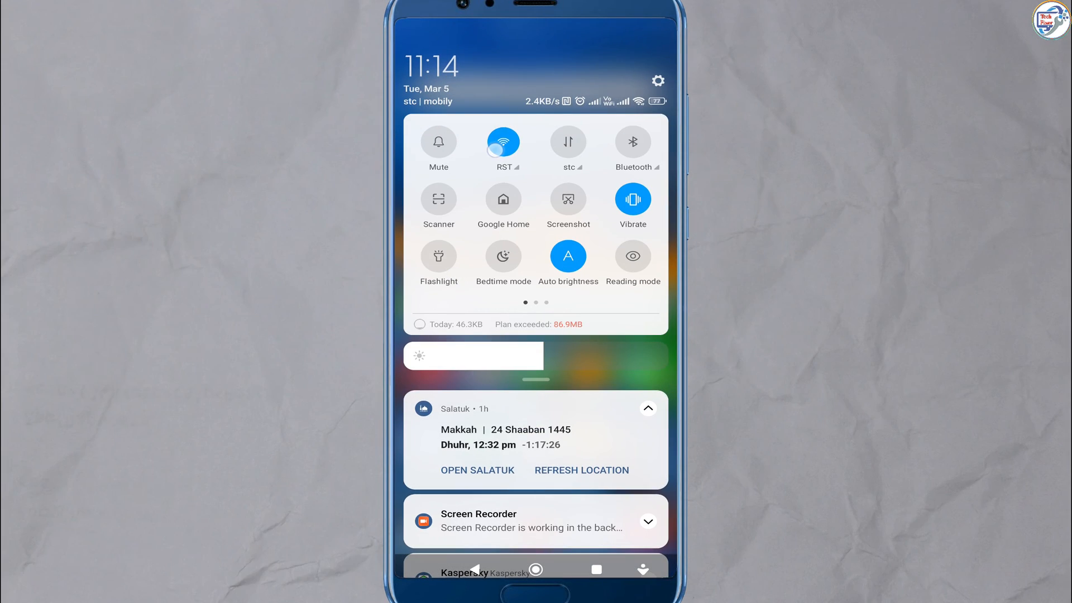
Step: Check in the phone's Wi-Fi settings that it is connected to the RST network
click(504, 166)
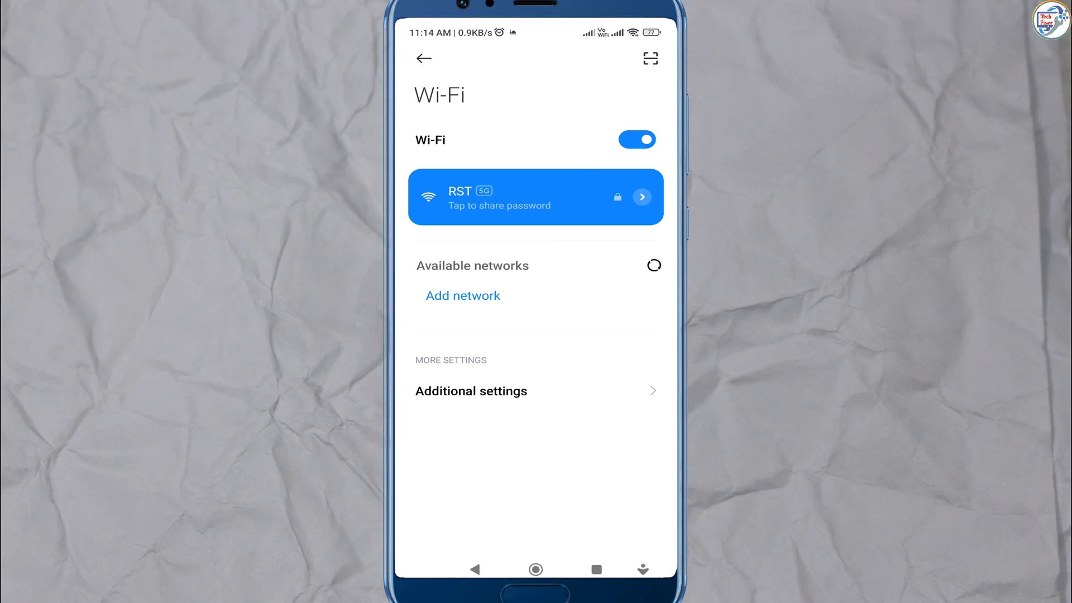
click(516, 200)
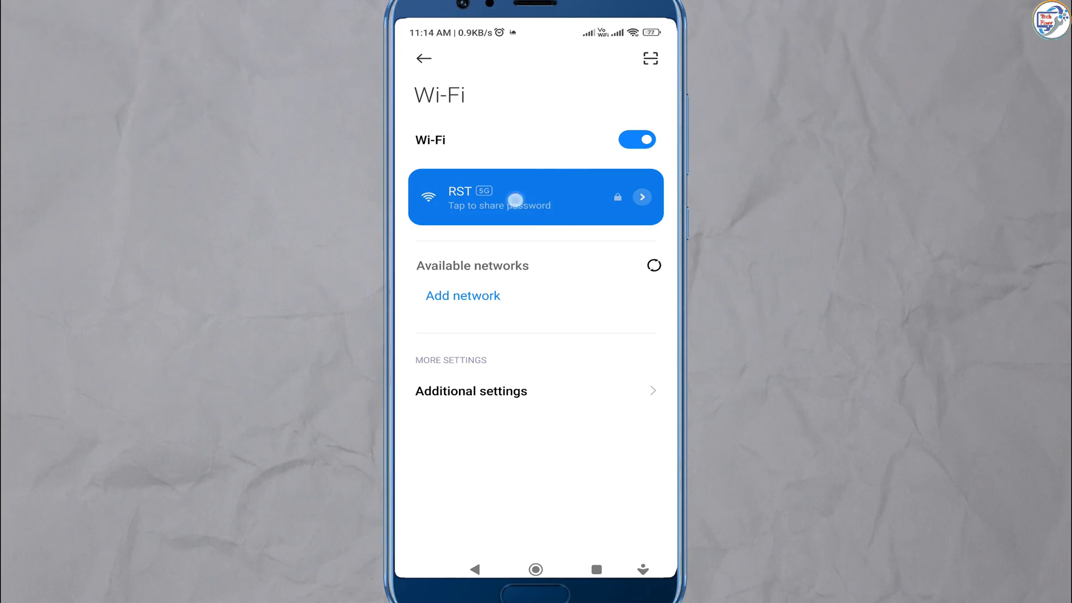
click(535, 568)
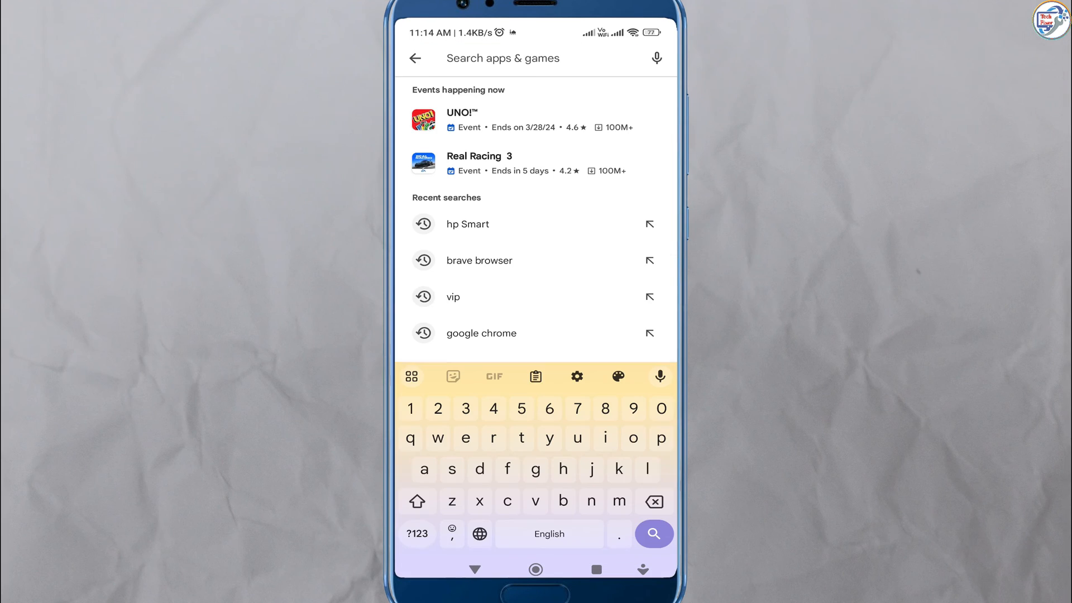
Step: Find HP Smart in Play Store, install it declining the Play Pass offer, and launch it
text(hp)
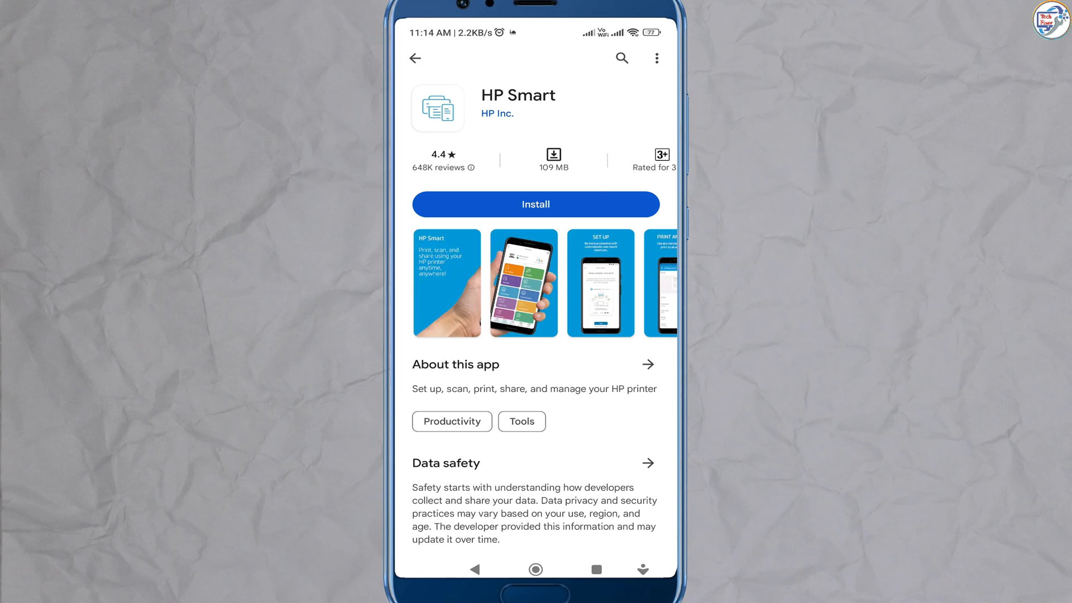
click(536, 203)
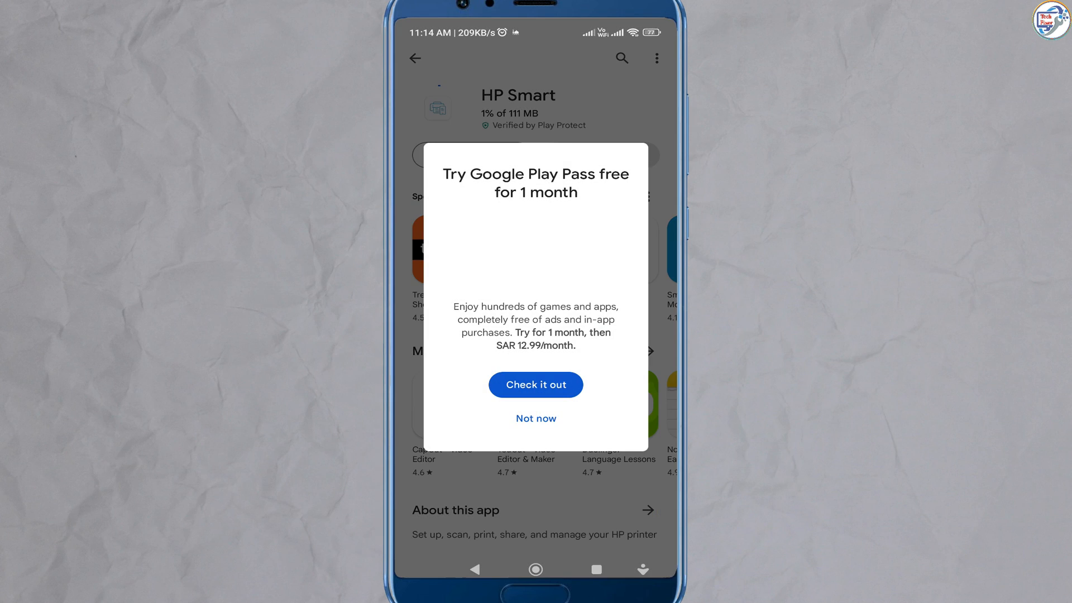
click(536, 417)
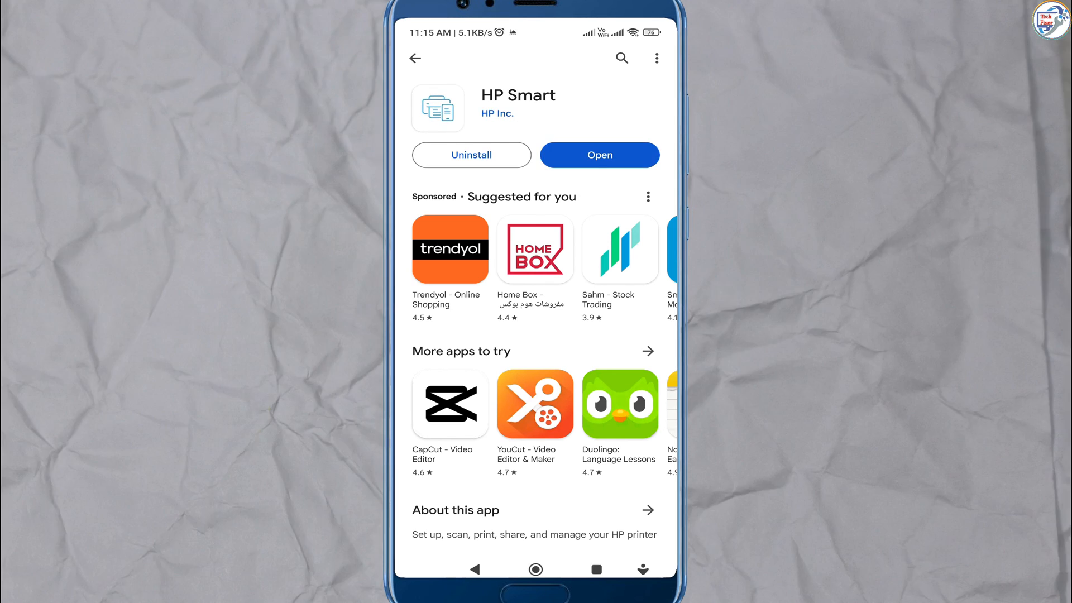
click(599, 155)
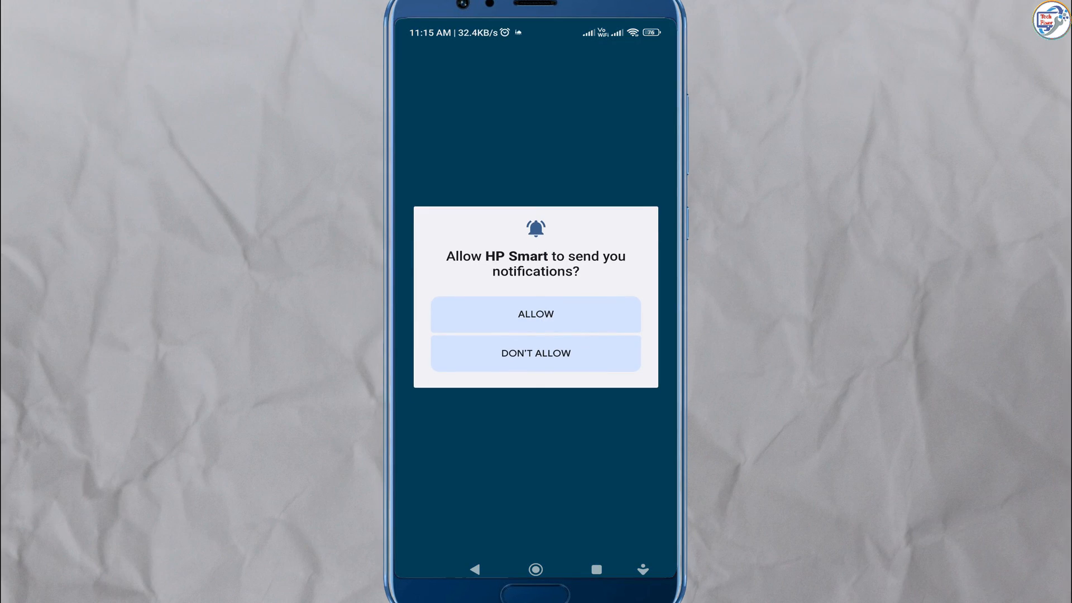
Step: Answer the notification prompt, add the networked HP LaserJet M402n, and print a Demo Page from Printer Reports
click(534, 314)
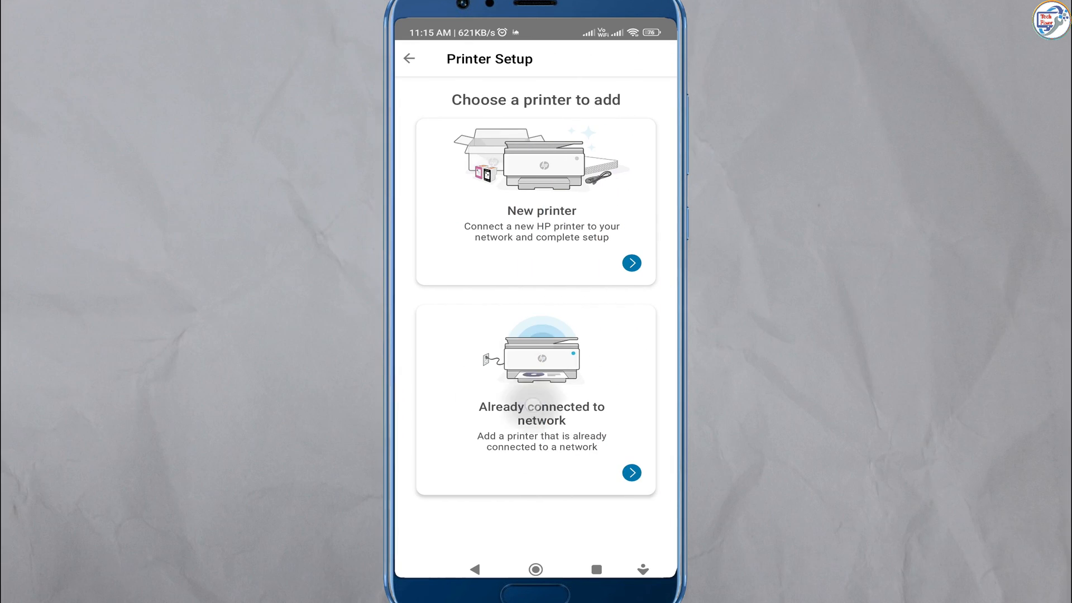
click(535, 400)
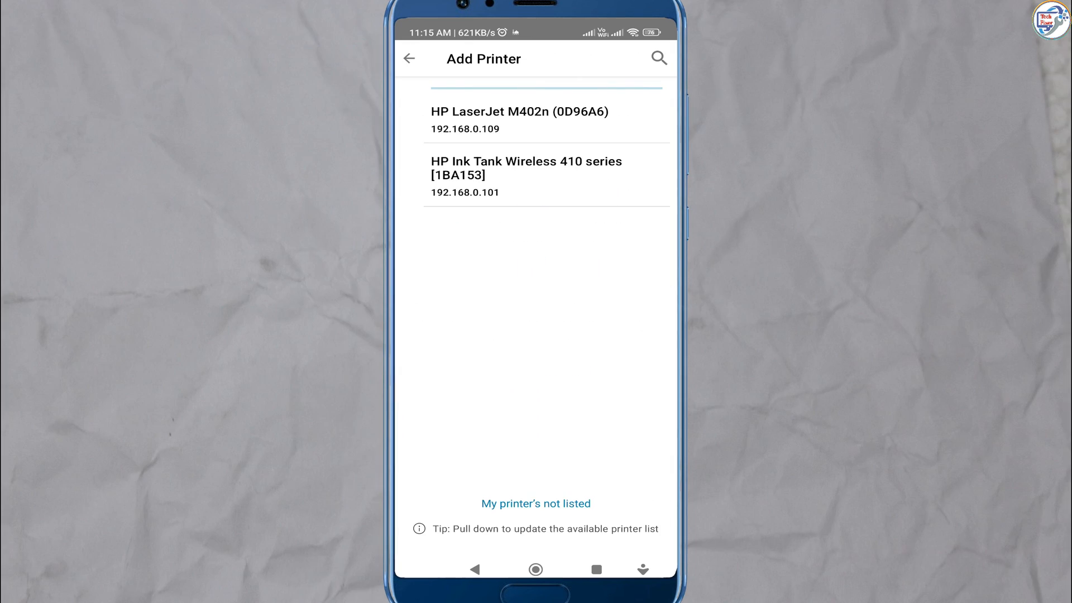
click(520, 119)
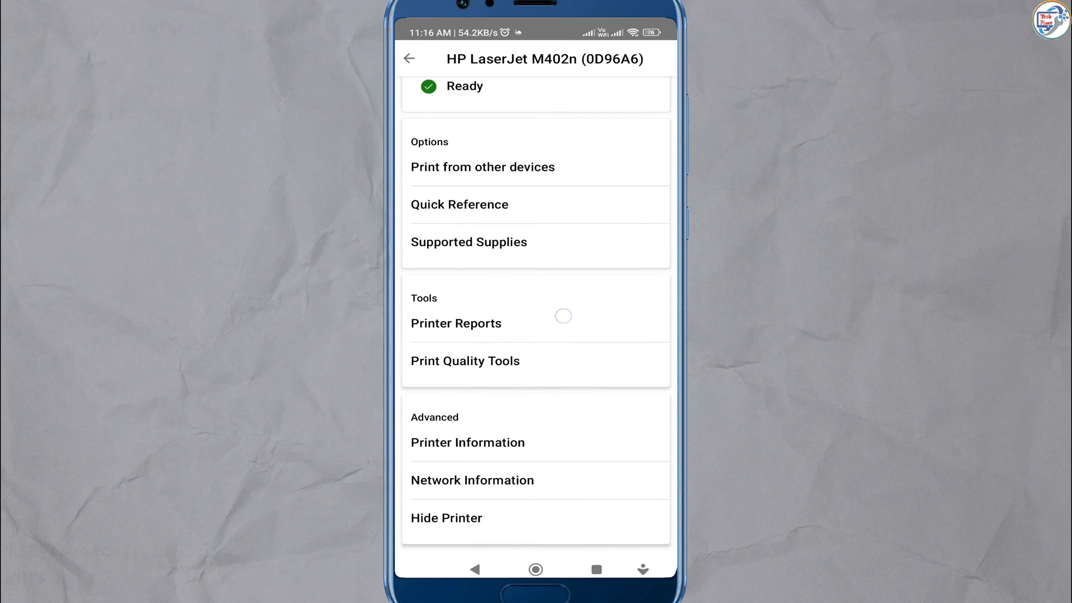
click(456, 323)
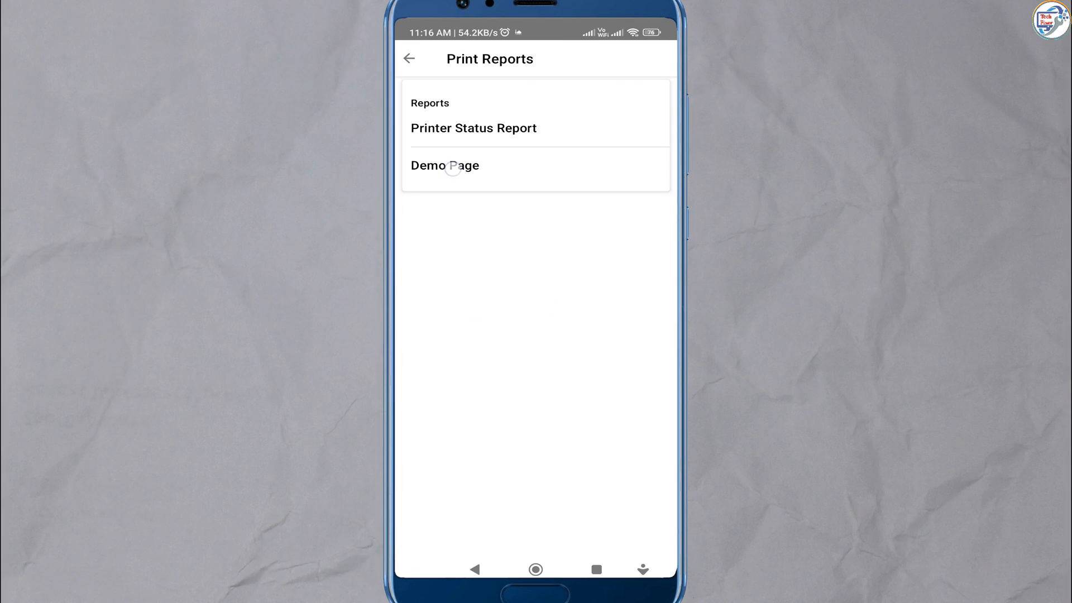
click(444, 165)
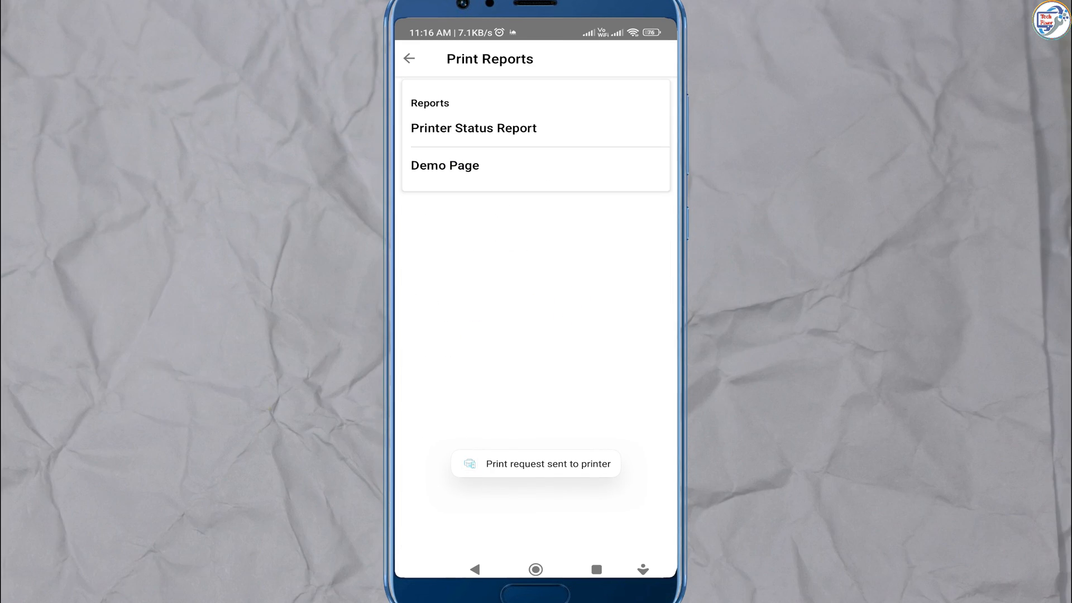